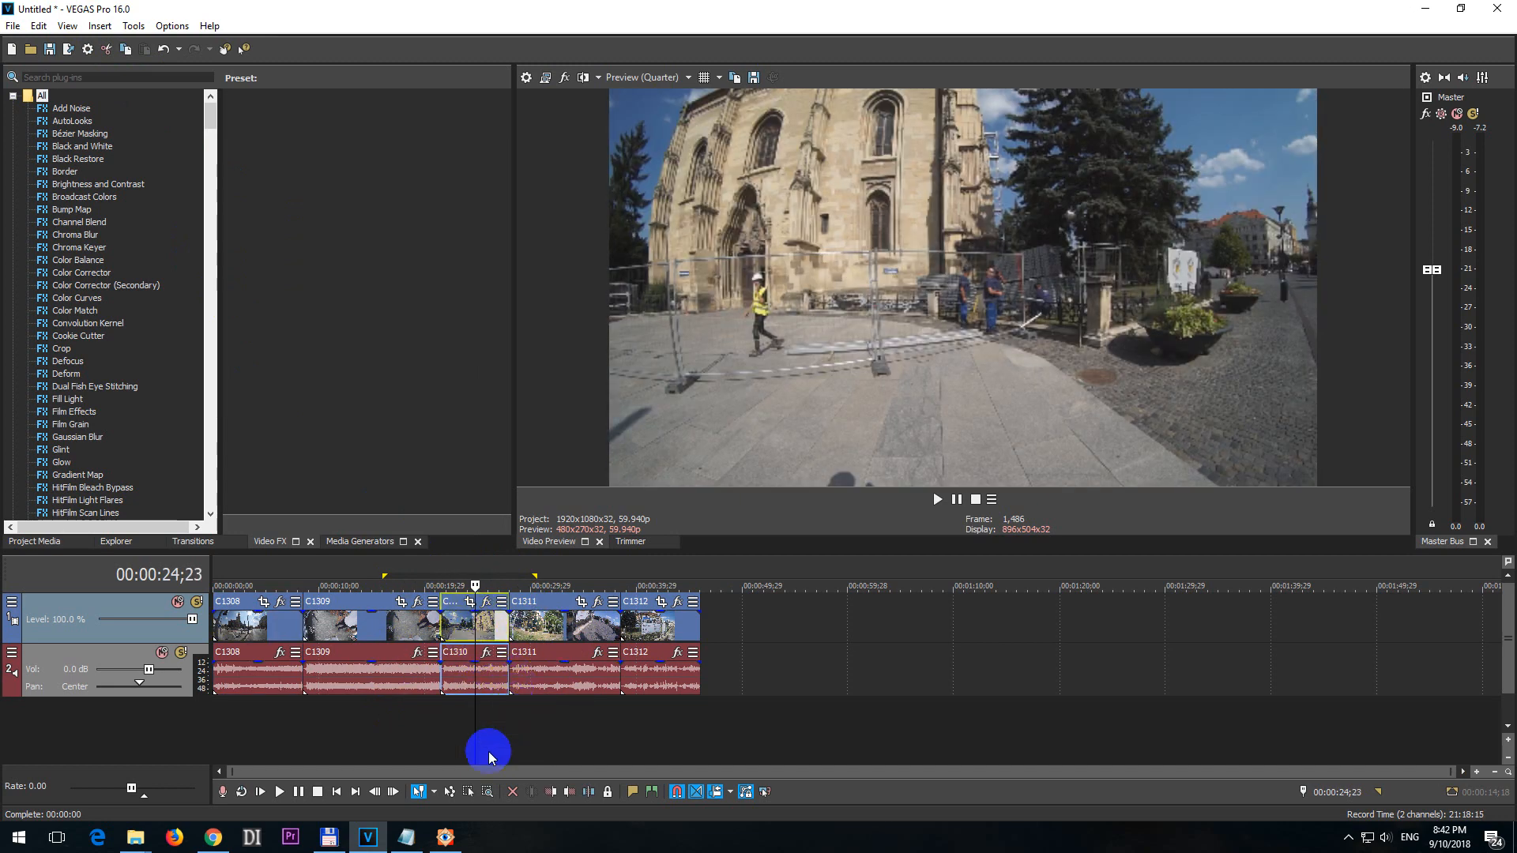
{"action": "mouse_move", "coordinate": [468, 791]}
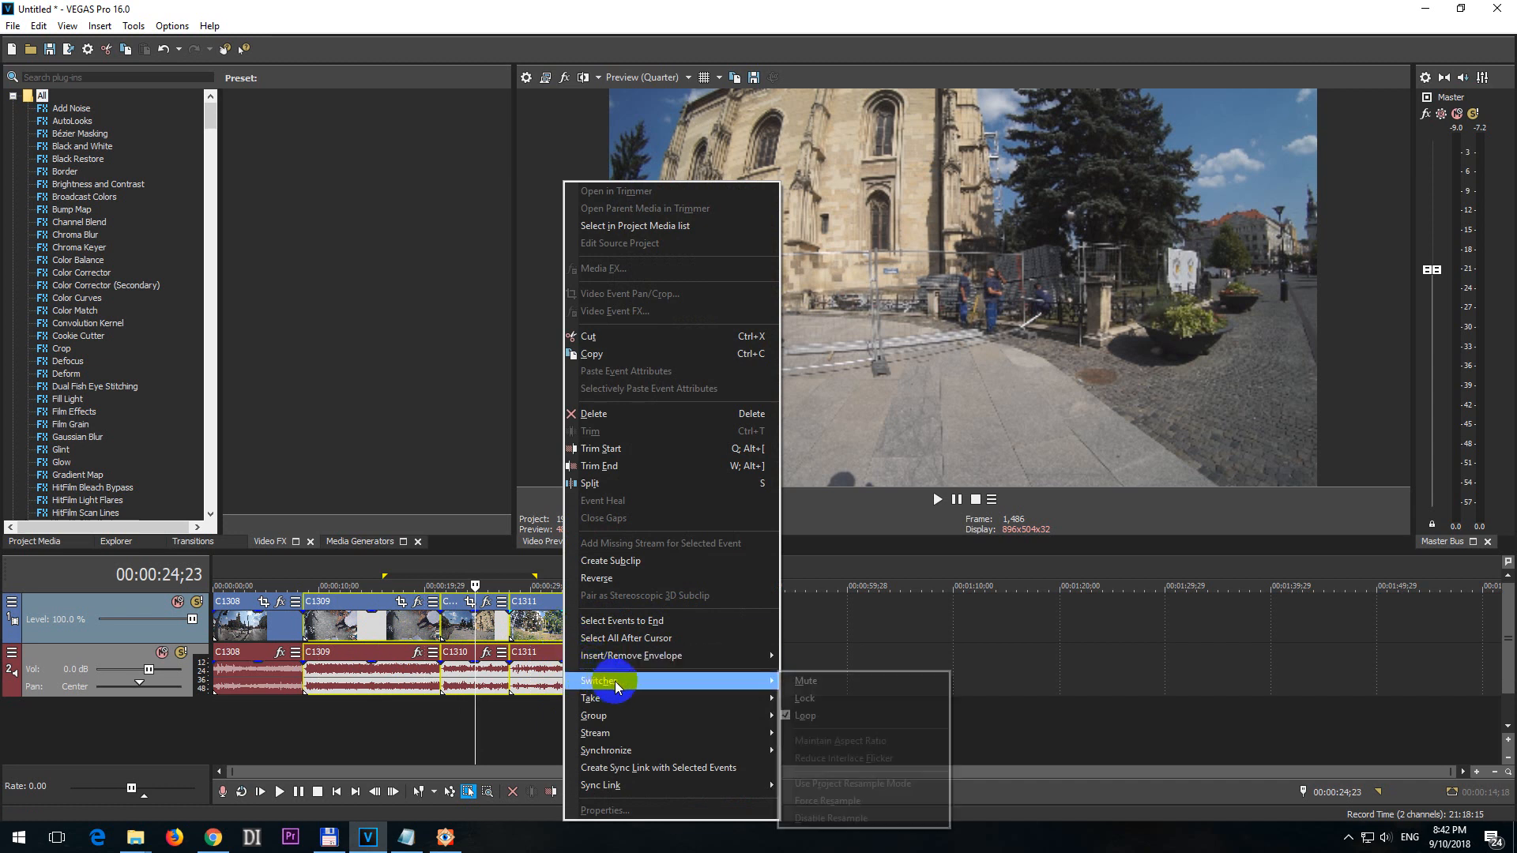
{"action": "mouse_move", "coordinate": [594, 716]}
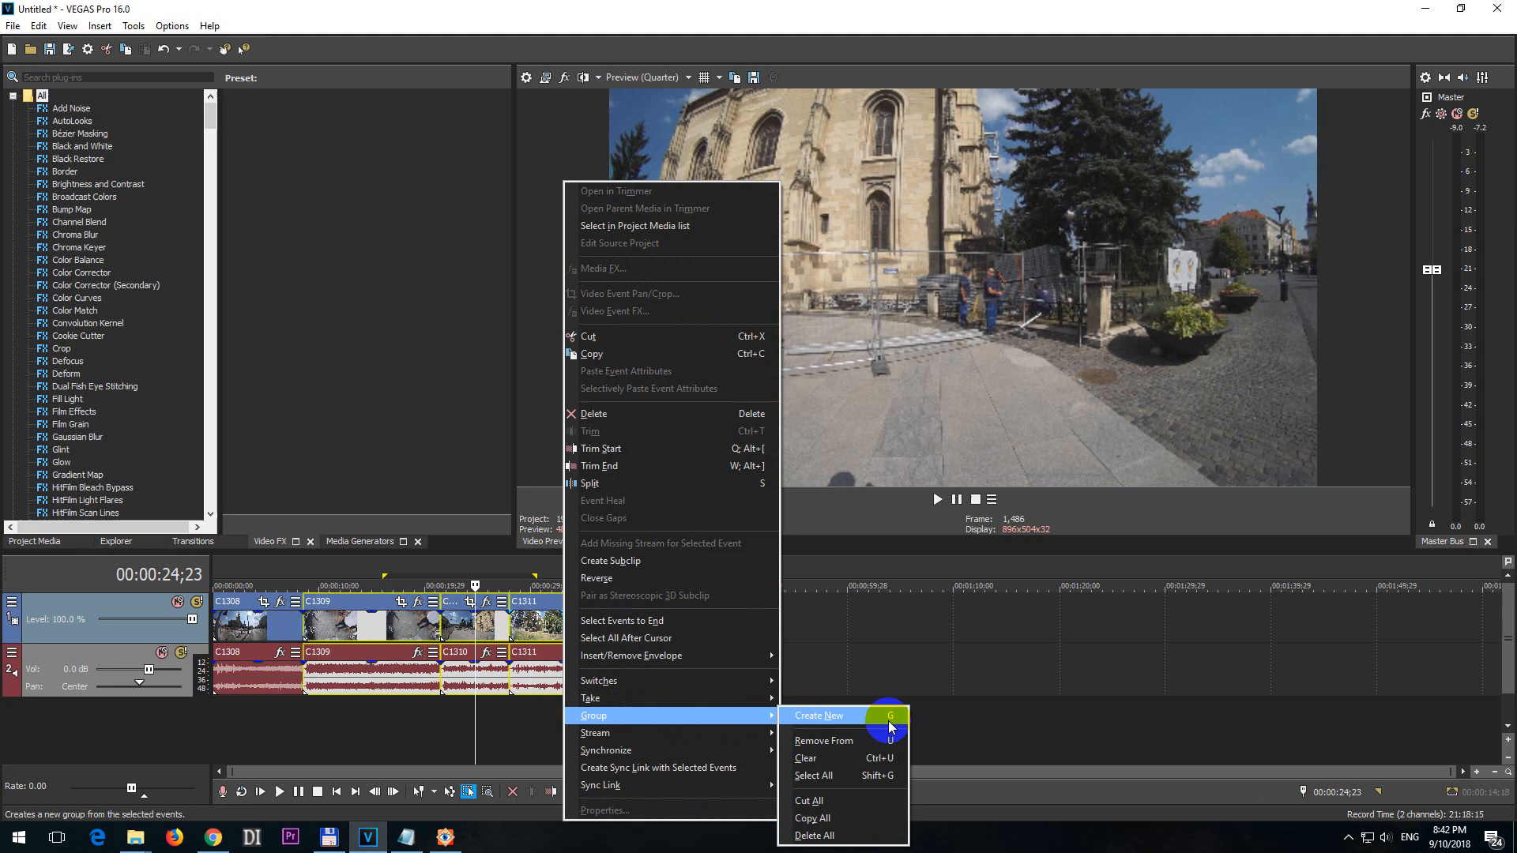
Group the middle video and audio clips C1309 through C1311 via Group > Create New
{"action": "left_click", "coordinate": [819, 714]}
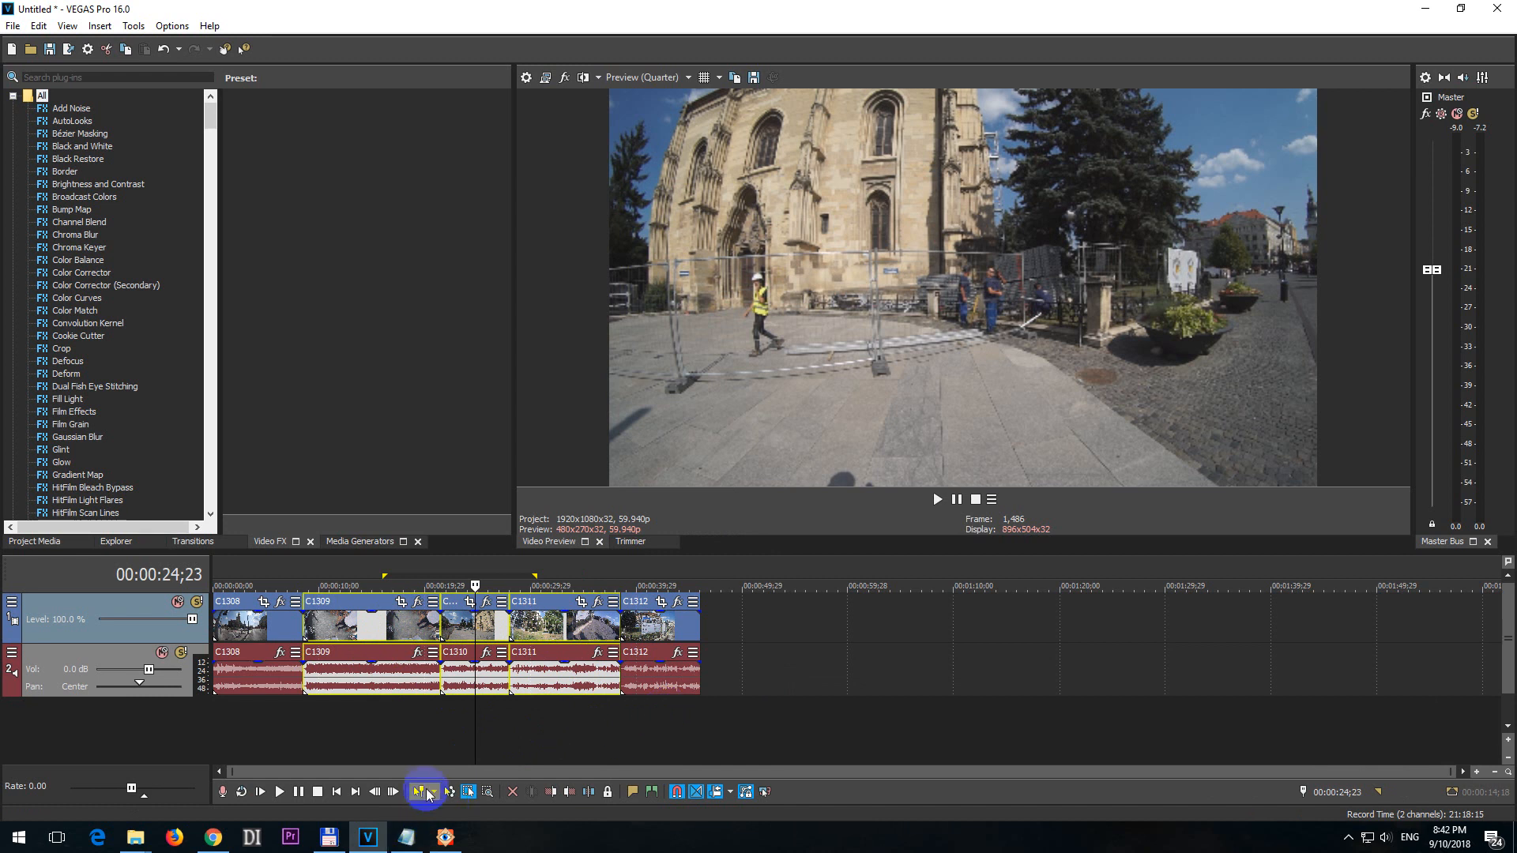
{"action": "mouse_move", "coordinate": [417, 792]}
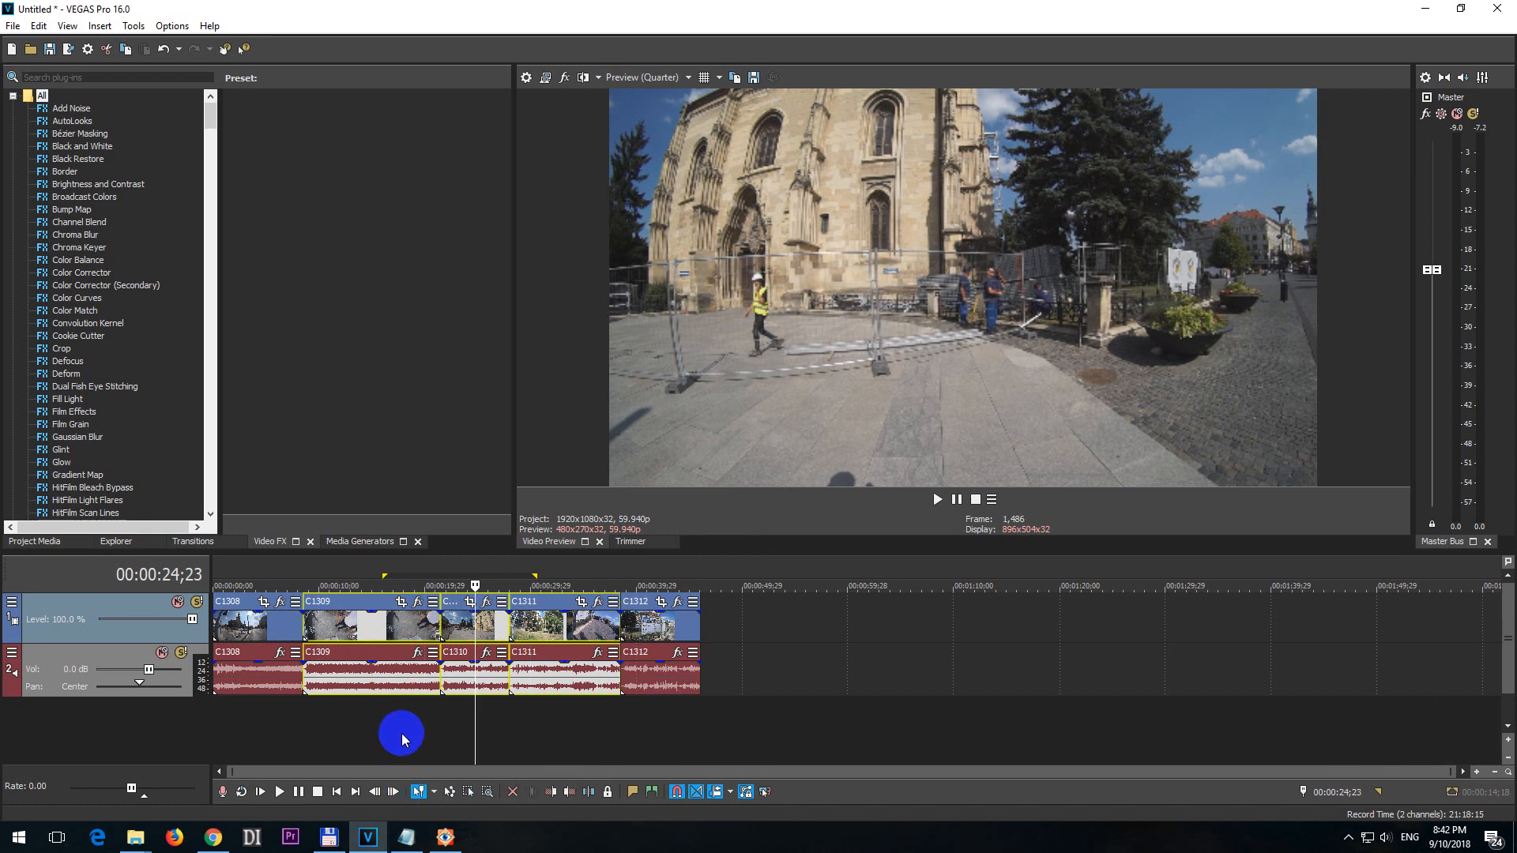
{"action": "mouse_move", "coordinate": [615, 633]}
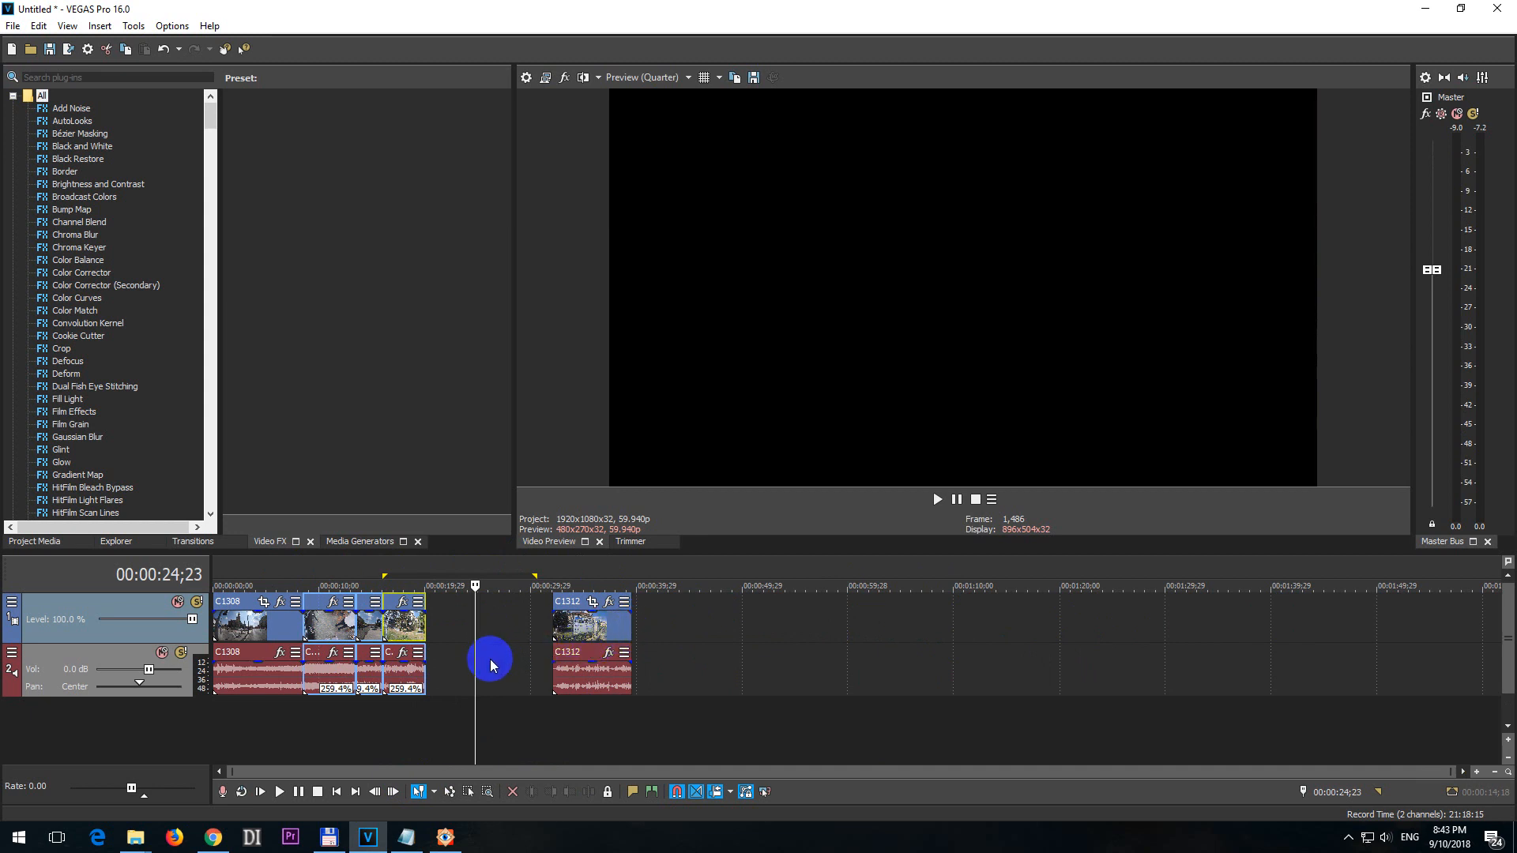
{"action": "mouse_move", "coordinate": [493, 633]}
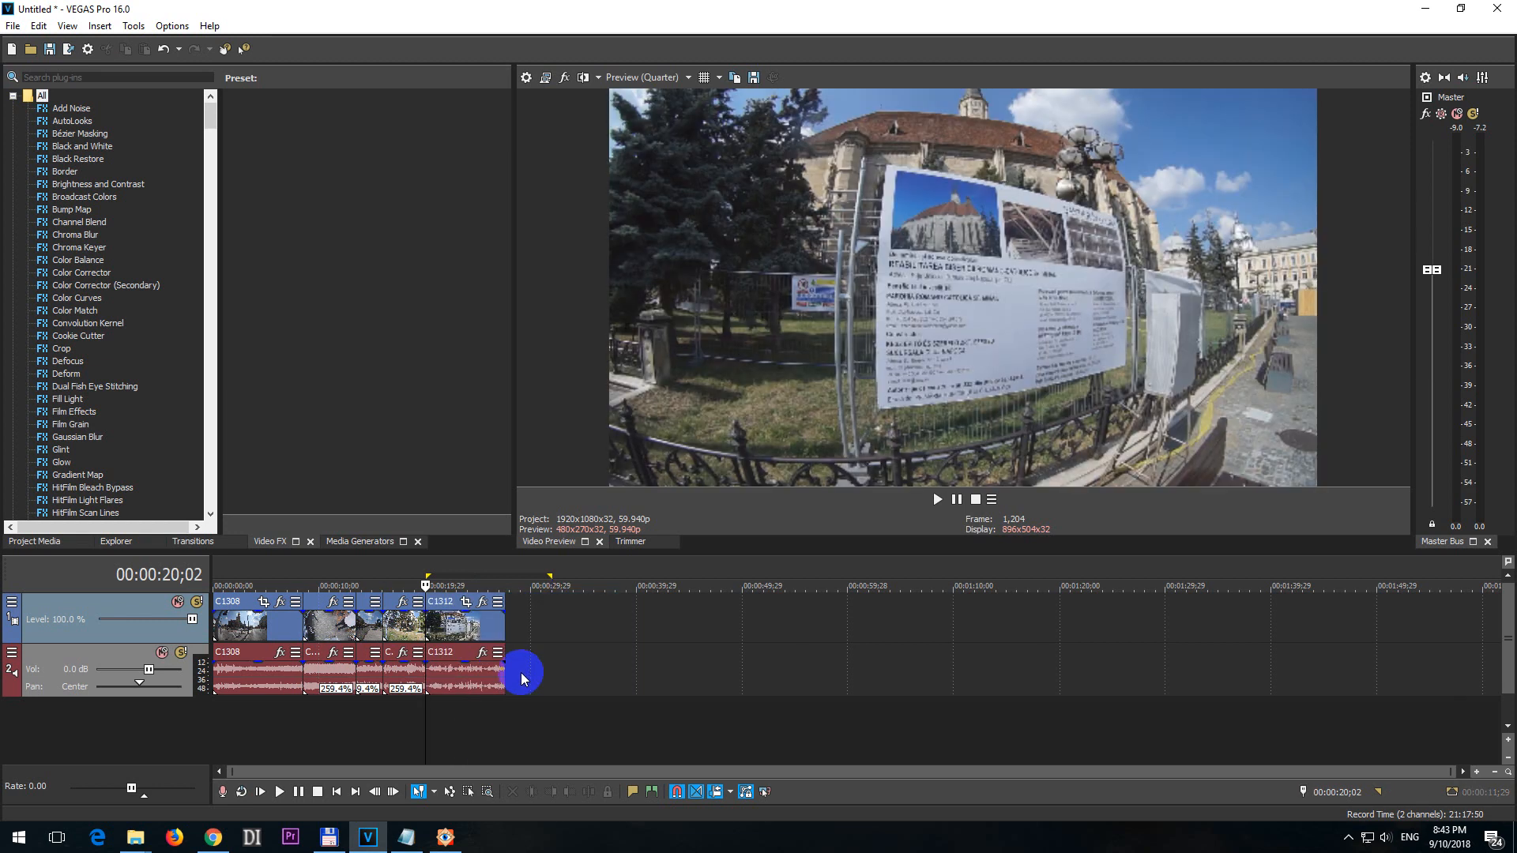
{"action": "mouse_move", "coordinate": [347, 728]}
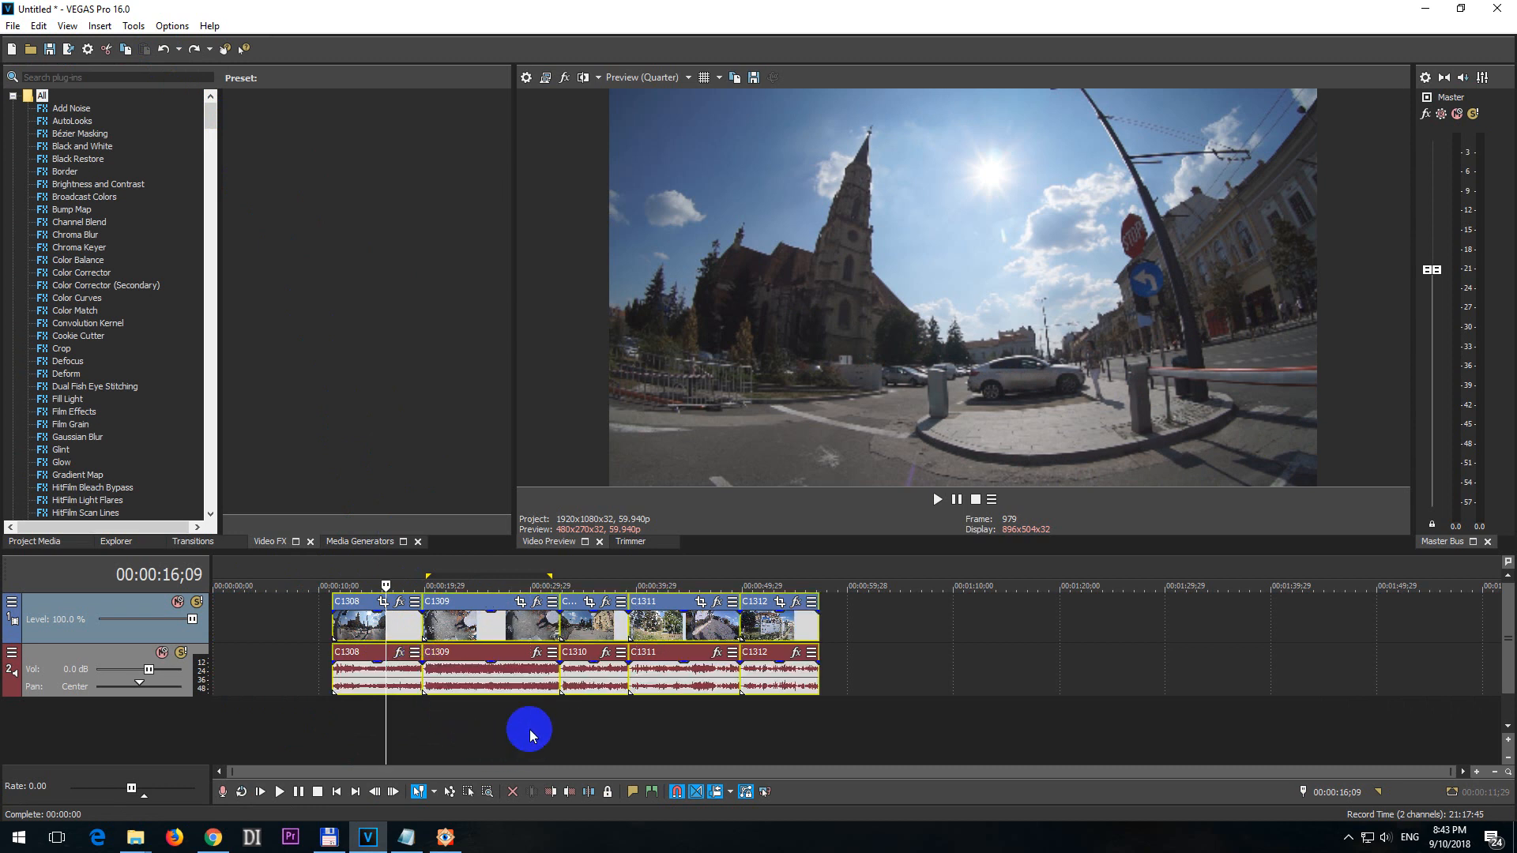
{"action": "mouse_move", "coordinate": [793, 706]}
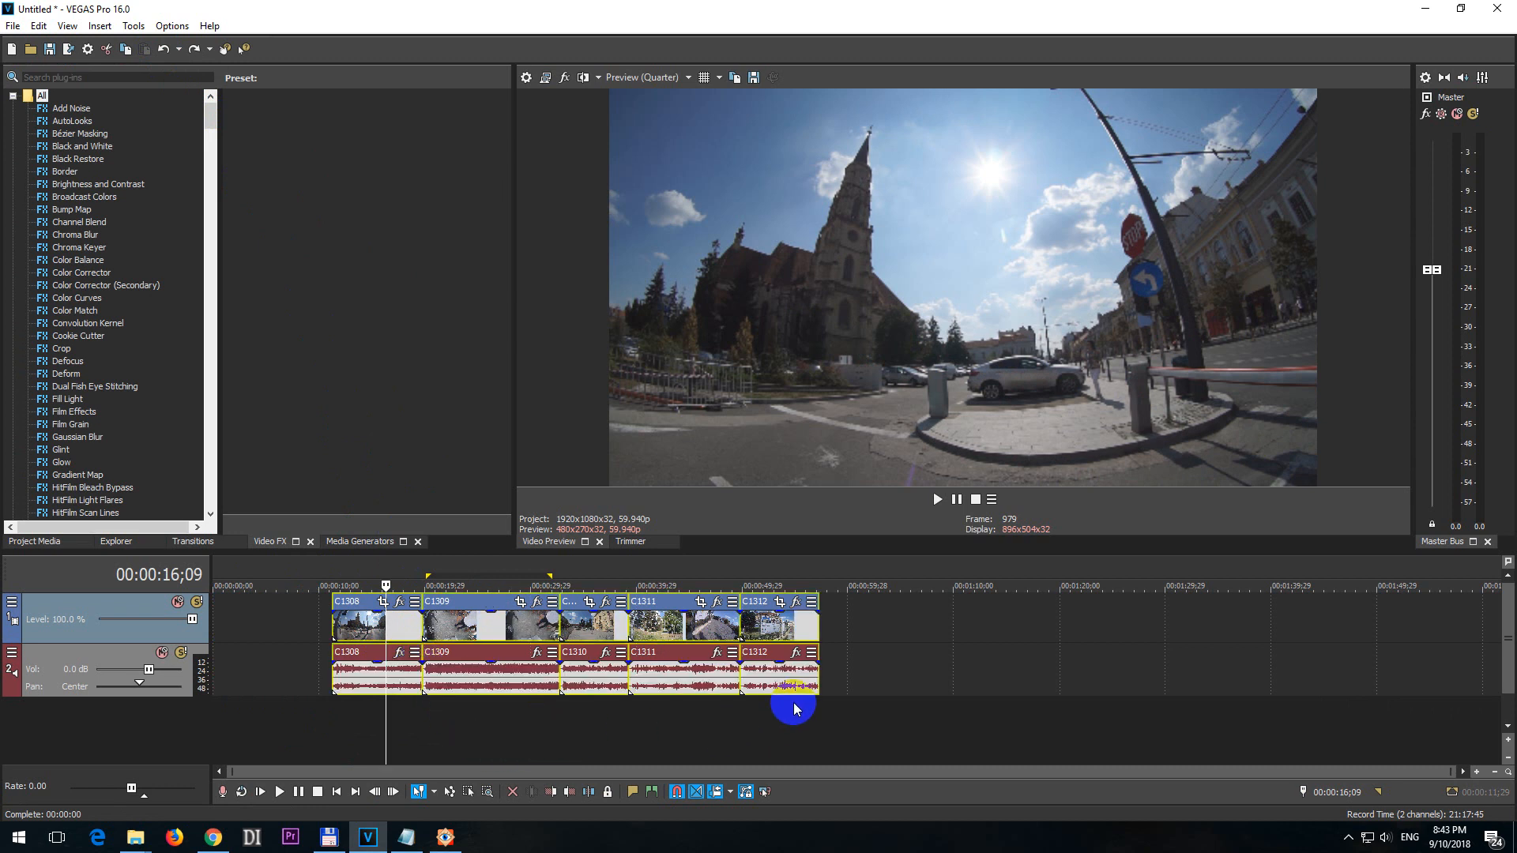